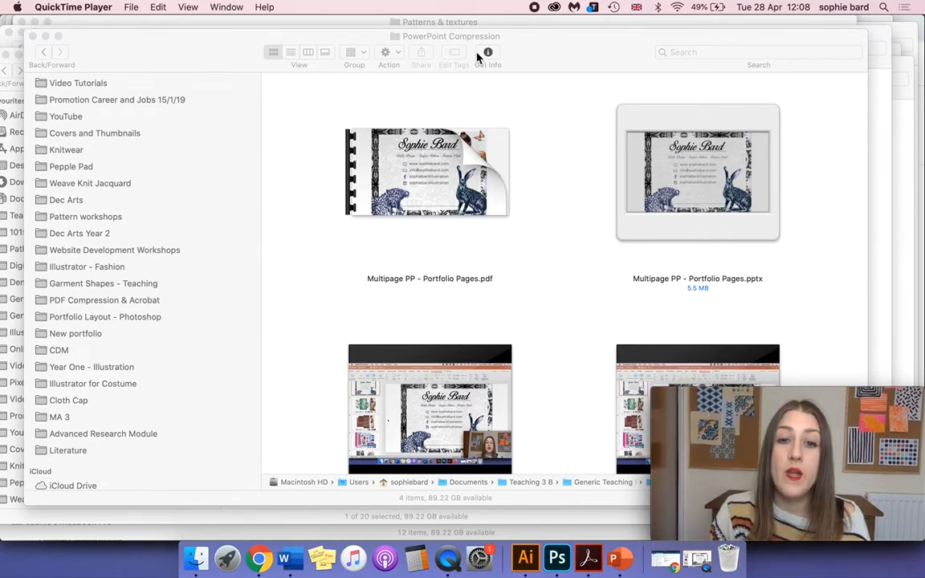
pyautogui.moveTo(259, 167)
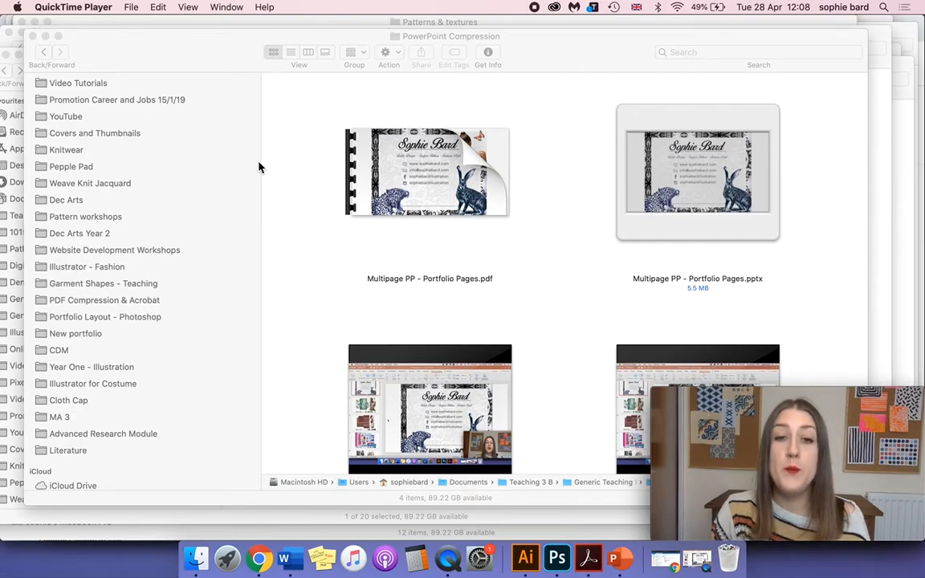
# Select Multipage PP - Portfolio Pages.pdf in the PowerPoint Compression folder
pyautogui.click(430, 172)
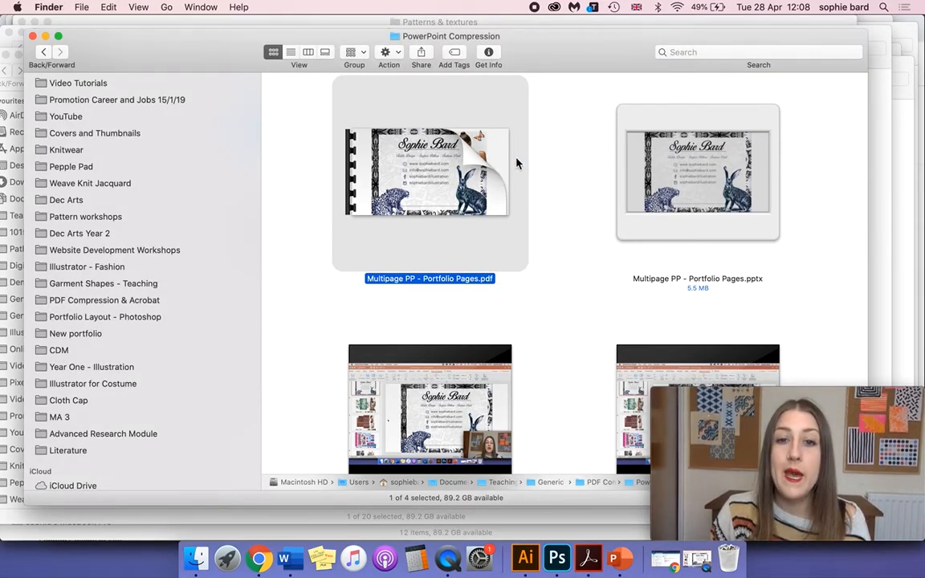
# Open Multipage PP - Portfolio Pages.pdf in Acrobat Pro DC by double-clicking it
pyautogui.doubleClick(430, 171)
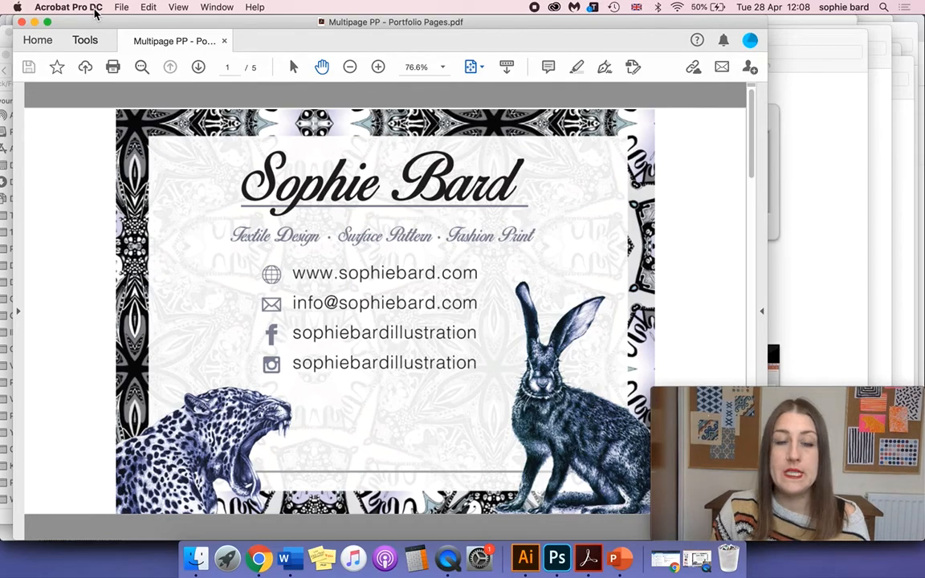
pyautogui.moveTo(809, 229)
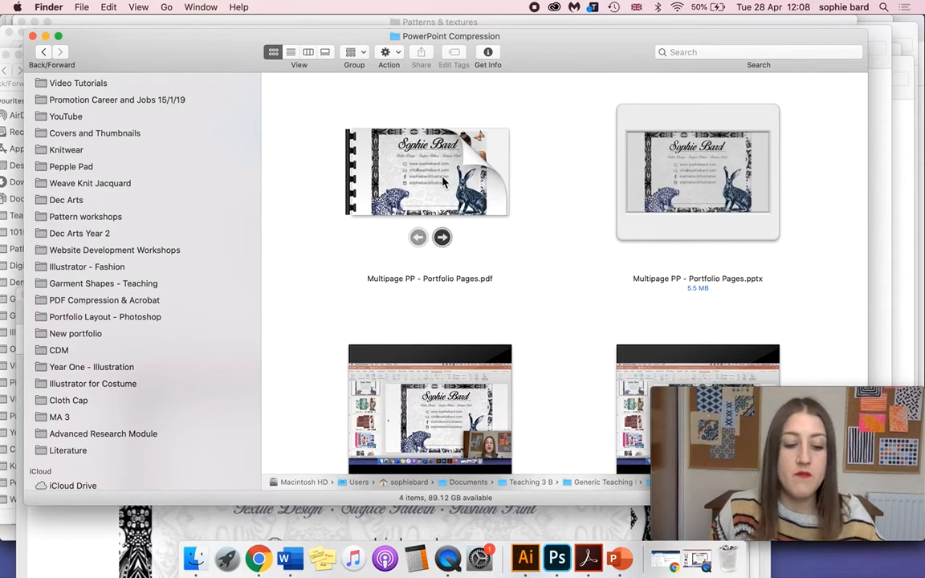
# Check via Get Info that the original portfolio PDF is 5.5 MB
pyautogui.rightClick(430, 172)
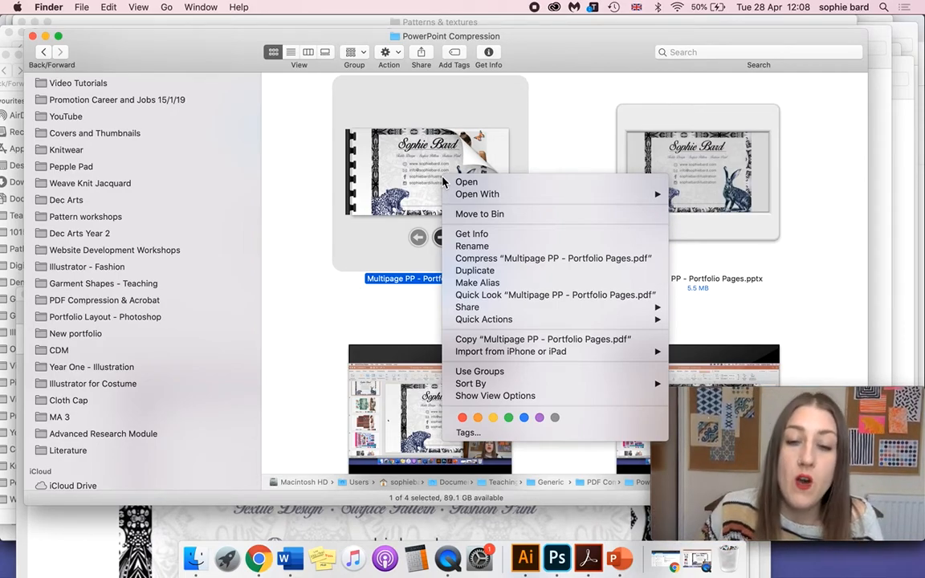
pyautogui.moveTo(506, 234)
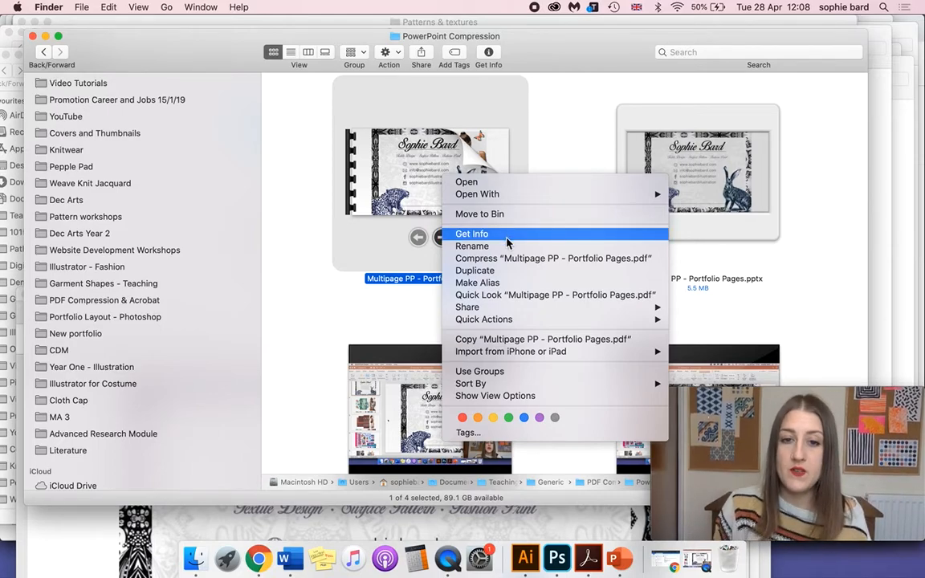
pyautogui.click(471, 234)
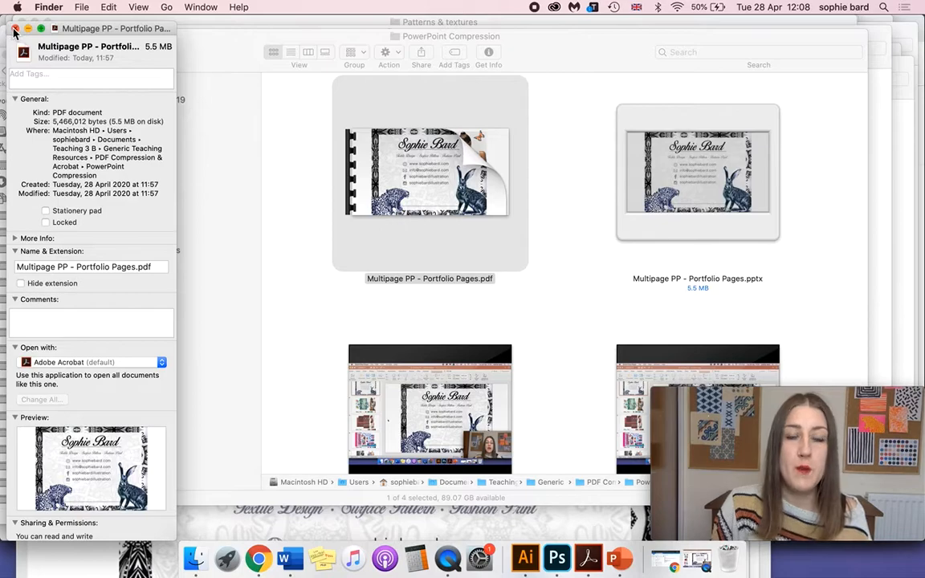
pyautogui.click(13, 32)
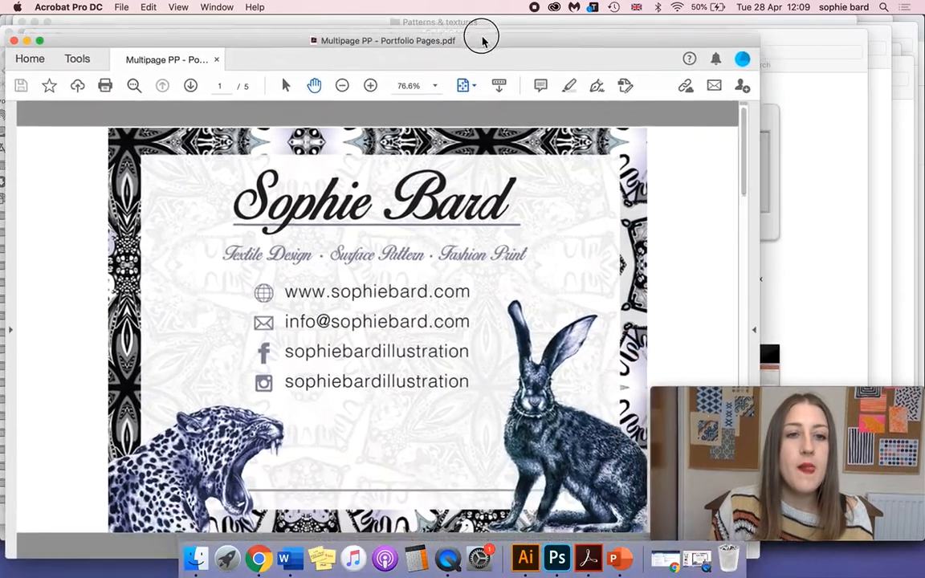
# Choose Save as Reduced Size PDF, compatible with Acrobat 10.0 and later
pyautogui.click(121, 8)
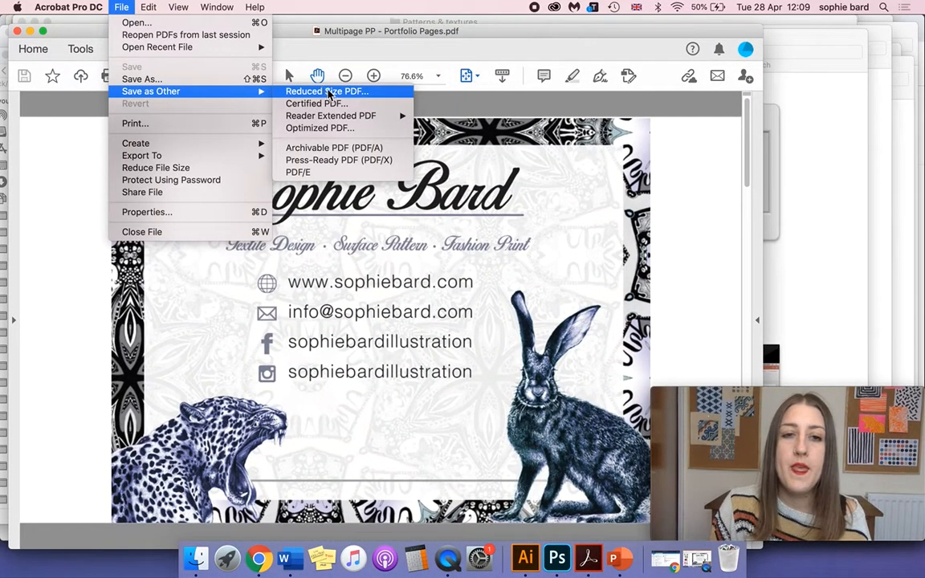
pyautogui.moveTo(371, 96)
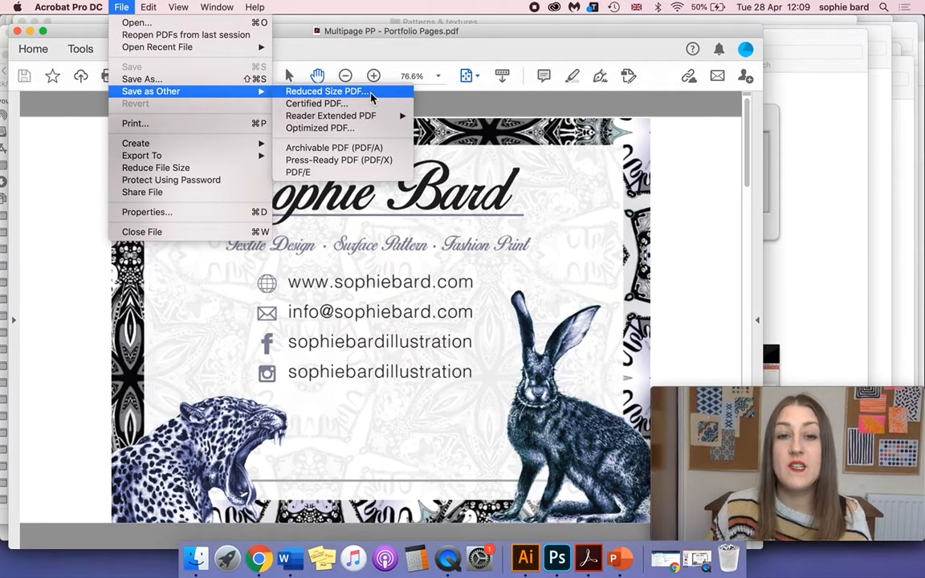
pyautogui.click(326, 90)
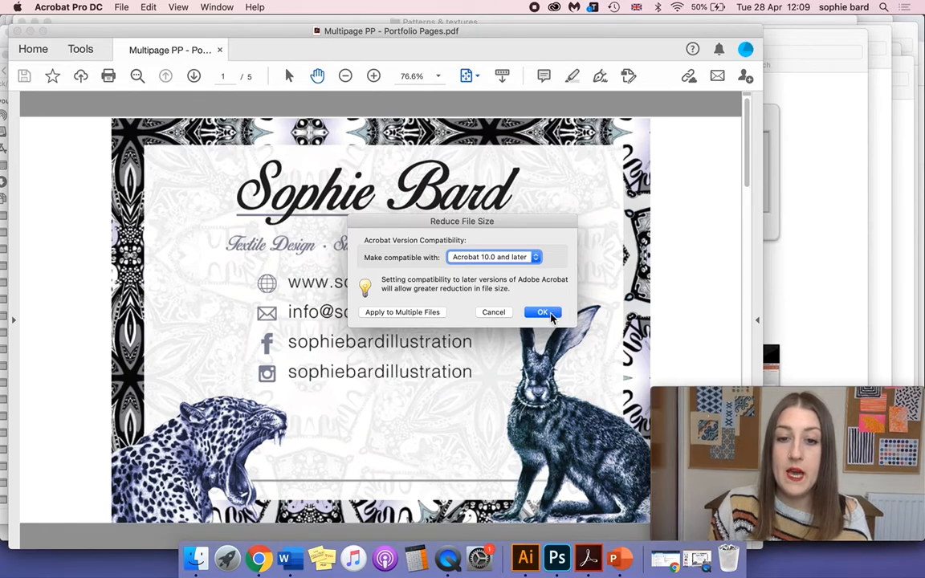
pyautogui.click(542, 311)
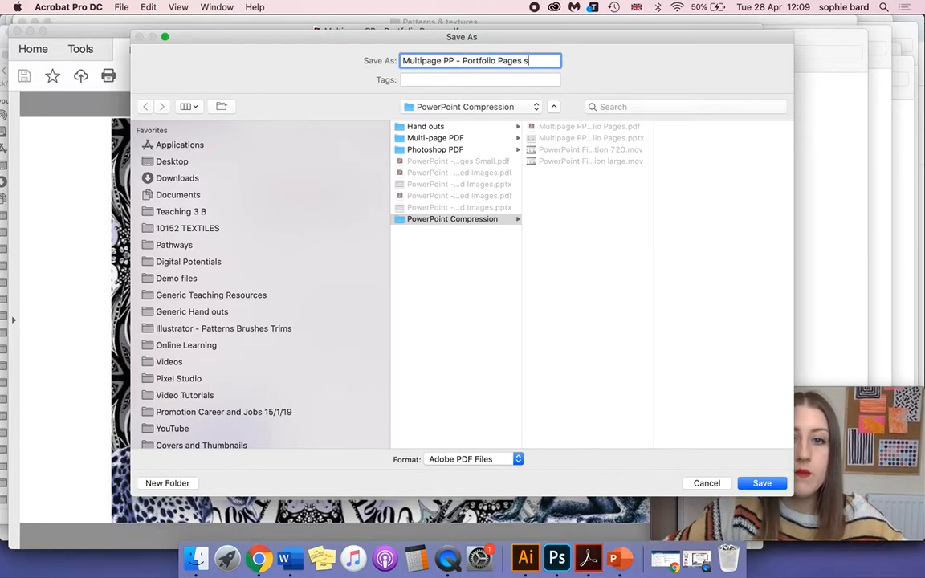
# Save the reduced copy as 'Multipage PP - Portfolio Pages sm1.pdf'
pyautogui.write('m')
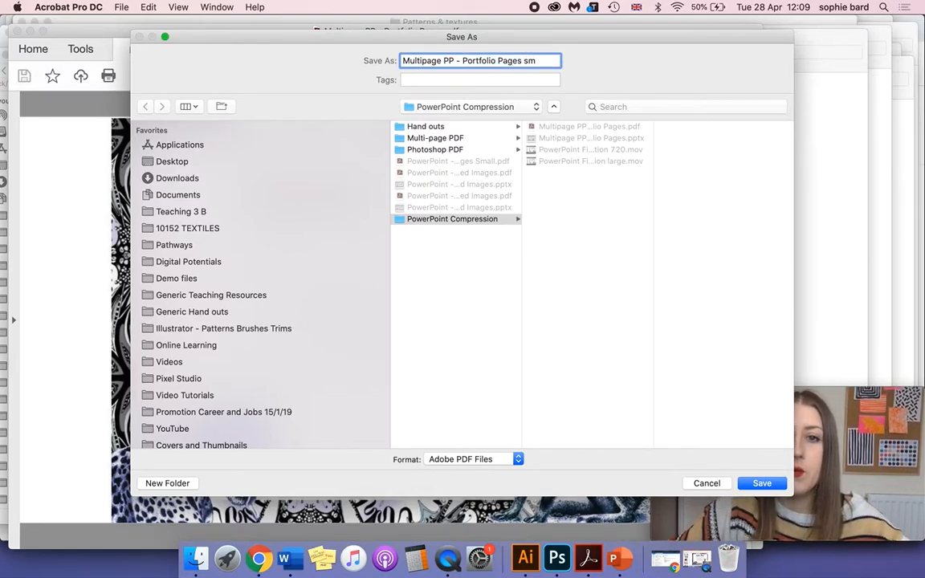
pyautogui.write('1')
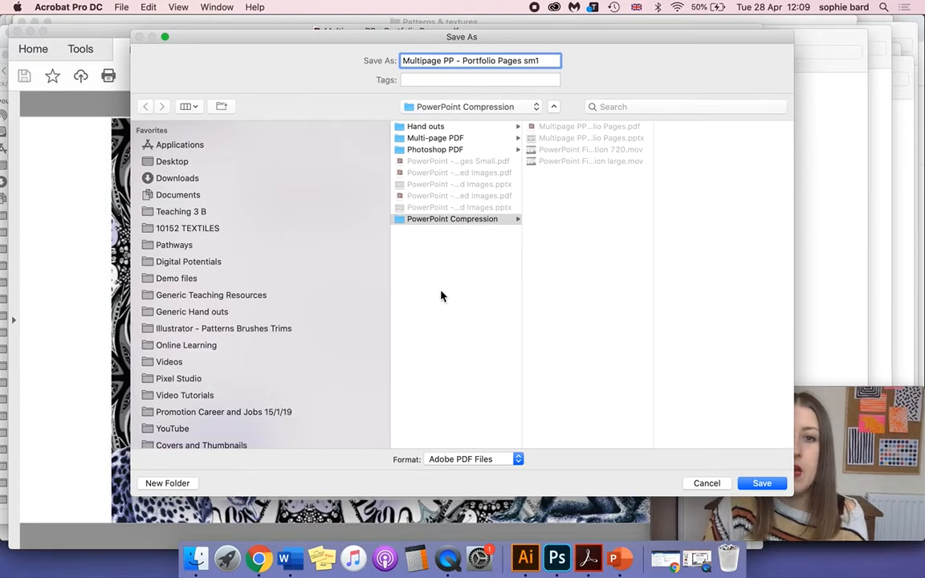
pyautogui.click(761, 483)
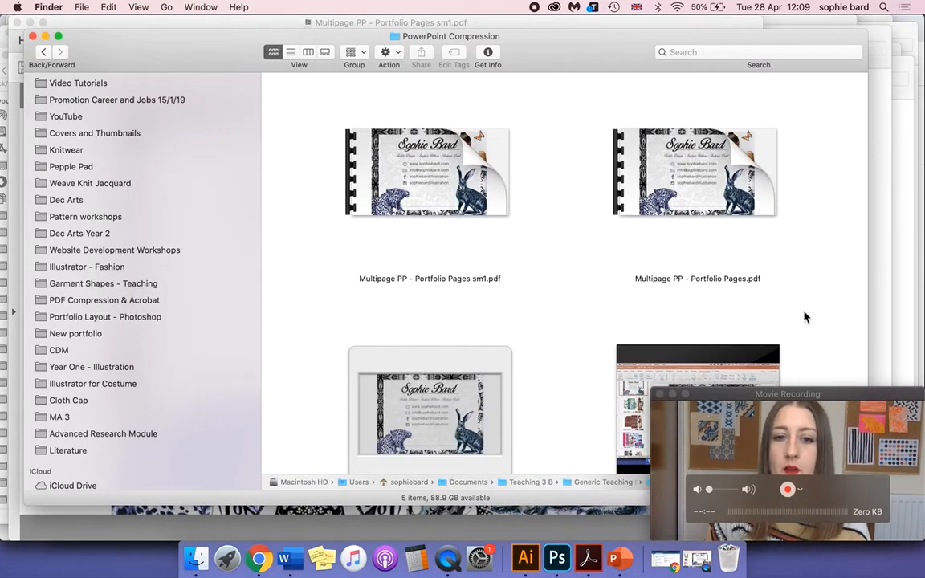
pyautogui.click(430, 172)
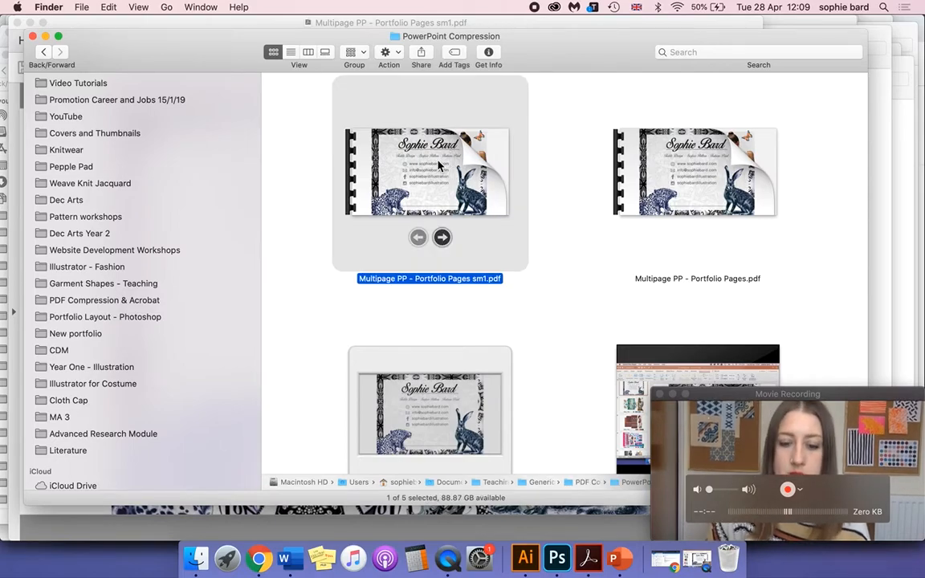
pyautogui.rightClick(426, 171)
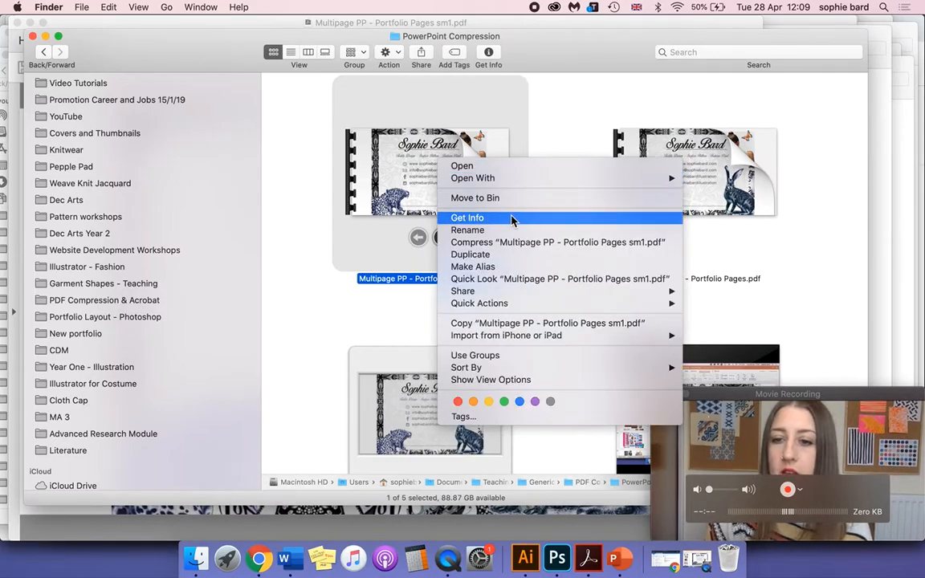
pyautogui.click(467, 218)
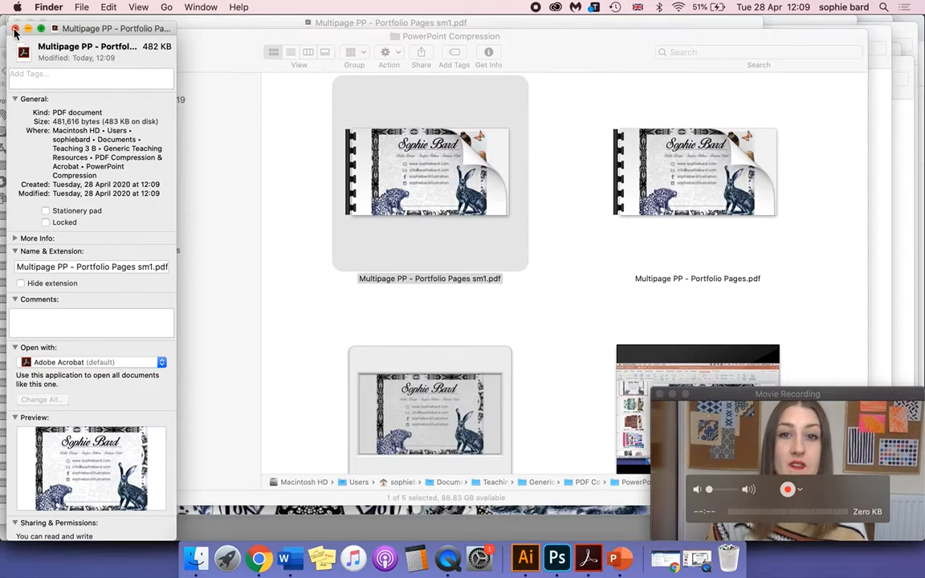
pyautogui.click(14, 33)
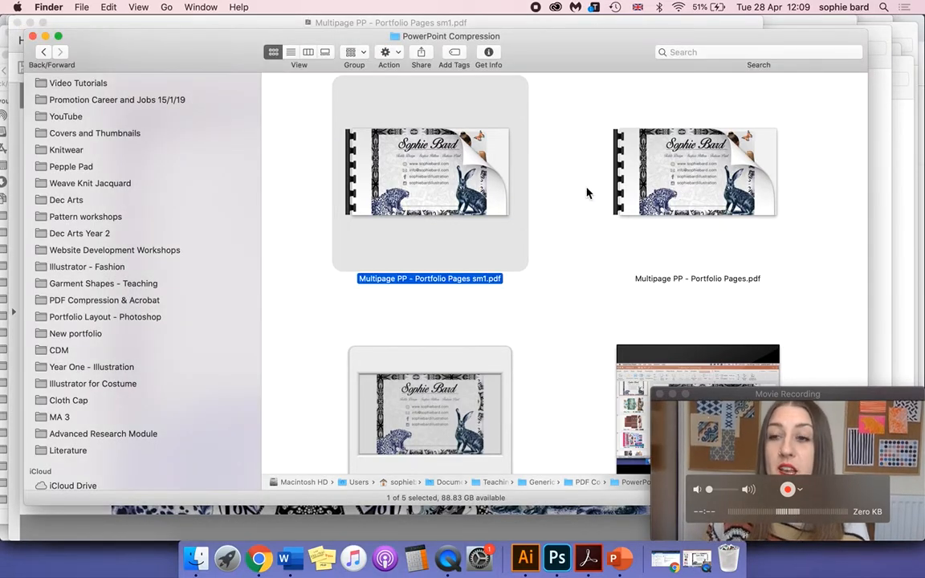